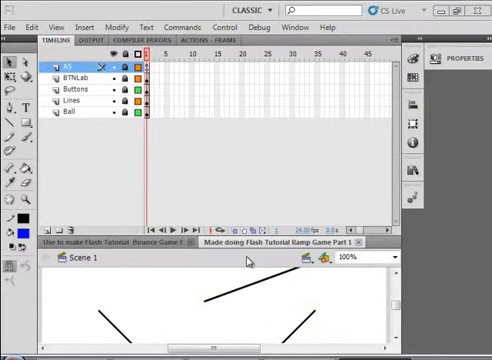
mouse_move(194, 204)
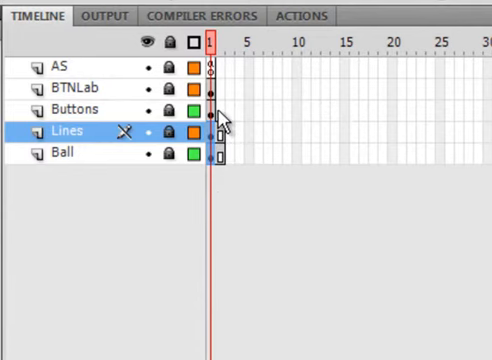
Insert keyframes at frame 2 on the Buttons and BTNLab layers, then select the AS layer's first frame
right_click(214, 110)
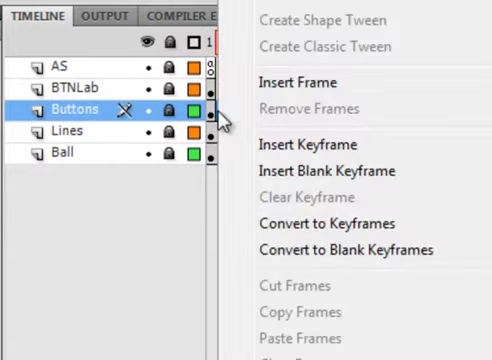
mouse_move(292, 144)
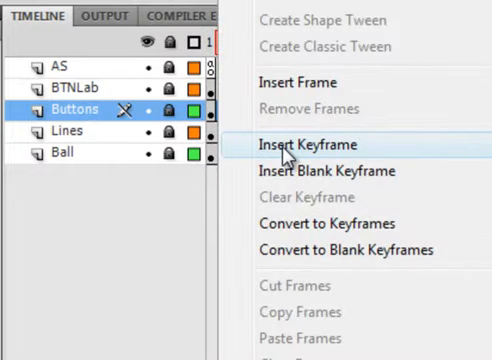
left_click(305, 144)
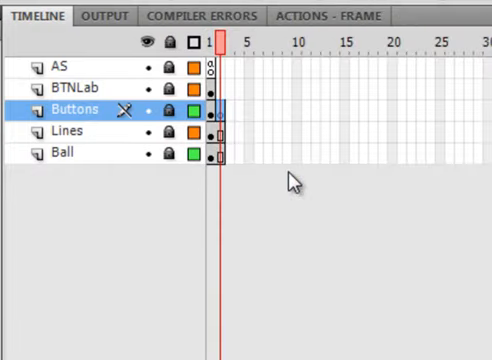
mouse_move(228, 90)
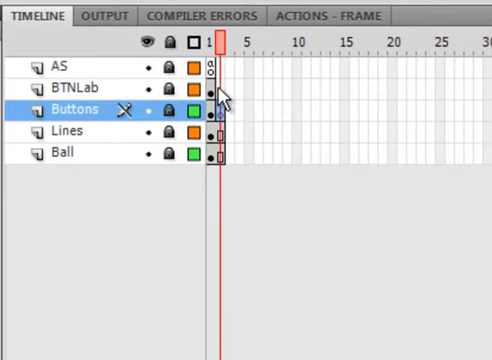
right_click(216, 88)
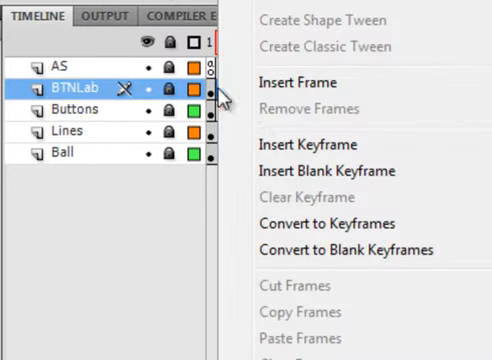
mouse_move(304, 144)
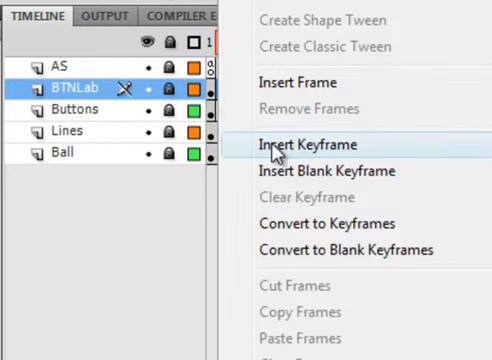
left_click(307, 144)
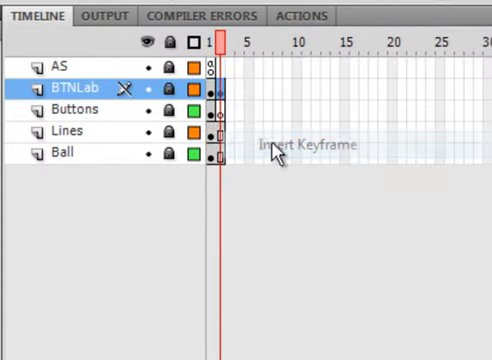
left_click(216, 67)
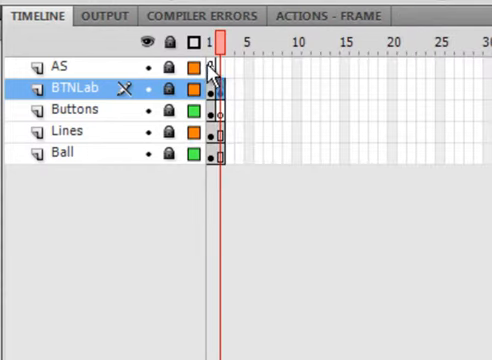
left_click(55, 65)
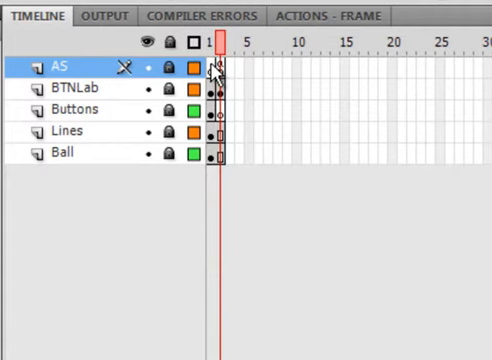
Paste stop() and the StartLev1_btn.onPress gotoAndStop("Level1") handler into the AS frame 1 script and copy the Level1 name
left_click(315, 15)
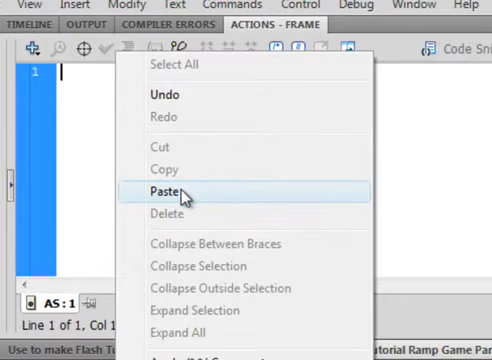
left_click(164, 189)
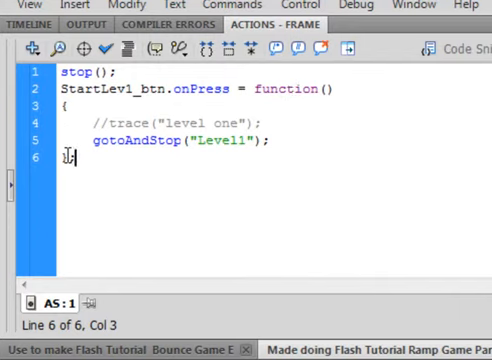
type("};")
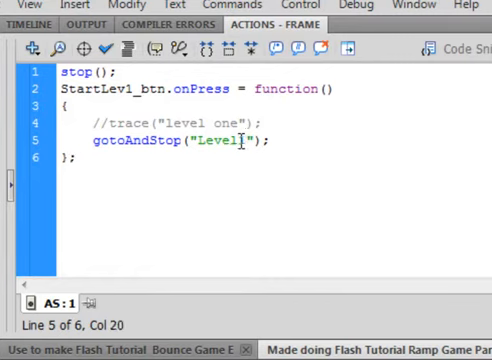
right_click(210, 141)
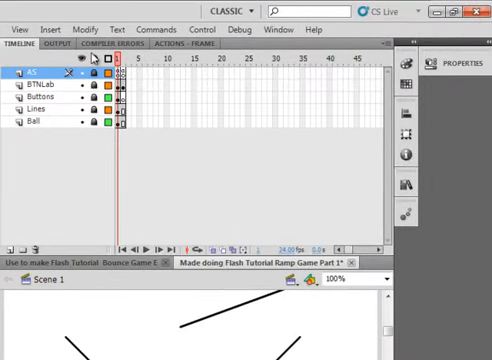
mouse_move(10, 72)
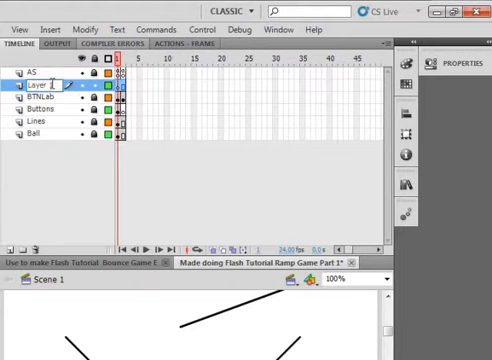
Name the new layer FrmNam and paste Level1 as the frame label on its second frame
type("Fri")
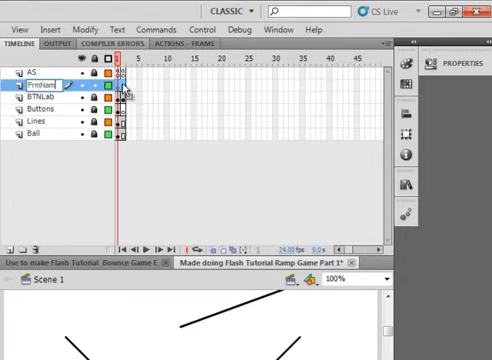
right_click(125, 93)
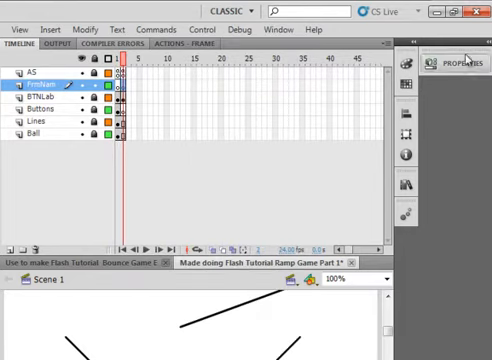
left_click(446, 63)
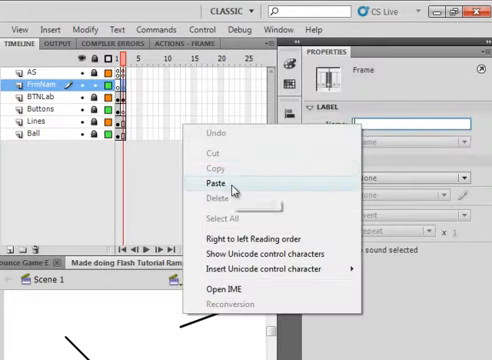
left_click(206, 184)
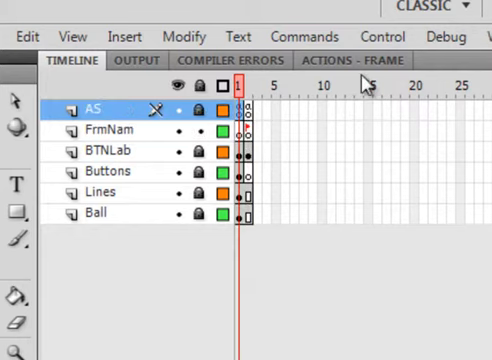
left_click(356, 61)
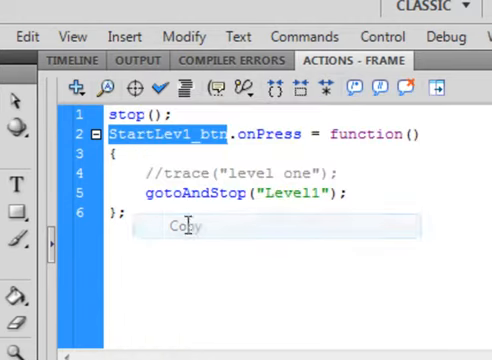
left_click(64, 61)
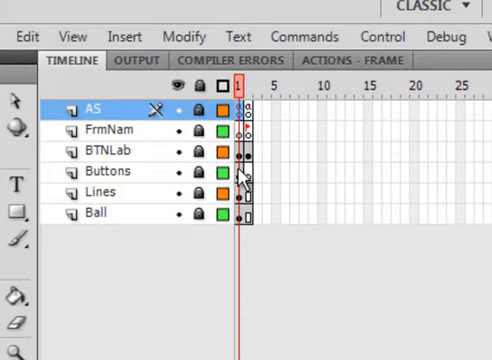
left_click(107, 171)
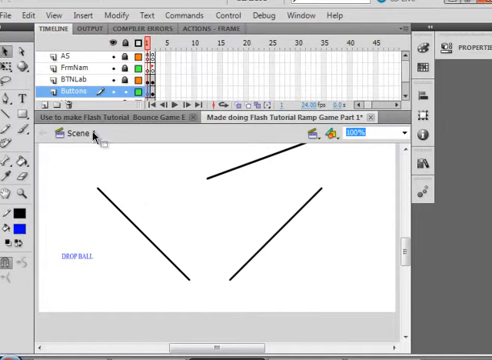
mouse_move(27, 297)
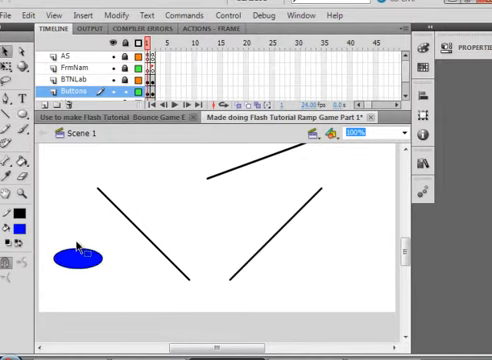
Select the blue oval drawn at the left of the stage on the Buttons layer
left_click(70, 258)
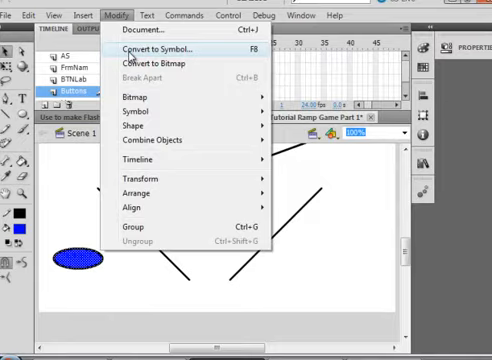
Convert the oval to a Button symbol named StartLev1_btn and paste that name as its instance name
left_click(153, 47)
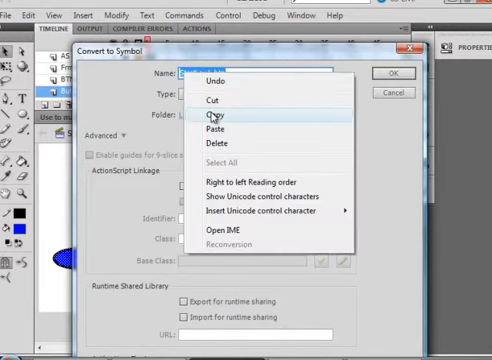
left_click(216, 116)
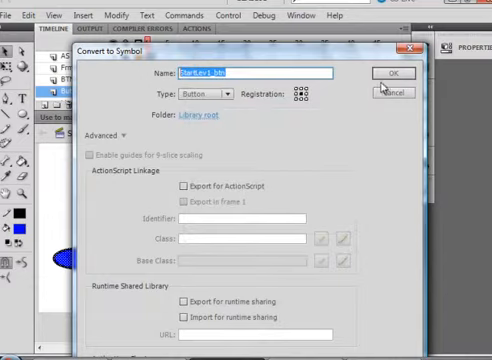
left_click(384, 72)
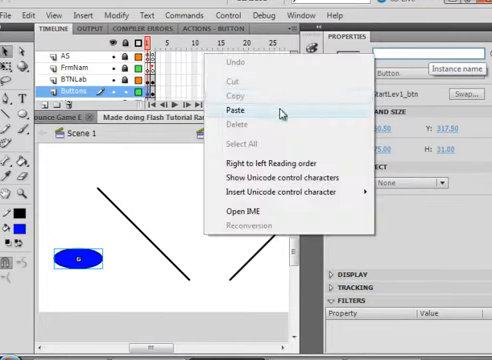
left_click(237, 109)
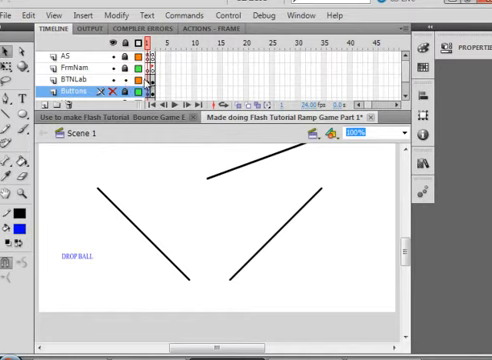
On the BTNLab layer, recolour the label text white so Level 1 sits over the blue oval
left_click(75, 256)
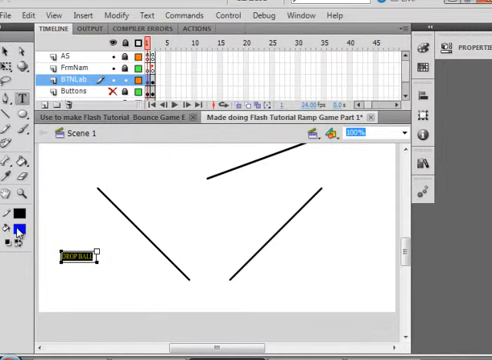
left_click(17, 232)
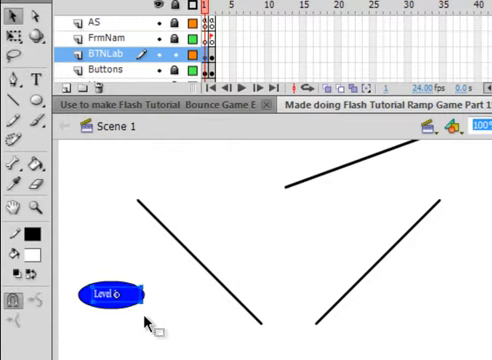
left_click(113, 293)
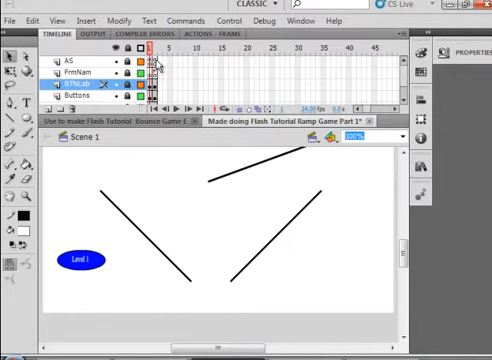
mouse_move(222, 33)
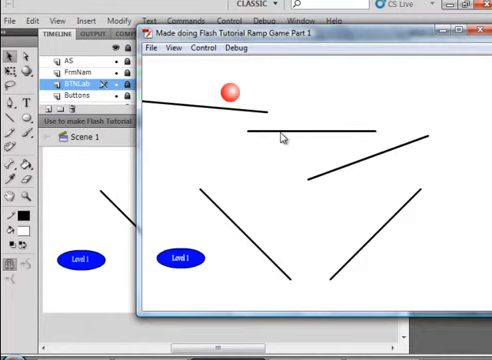
mouse_move(203, 233)
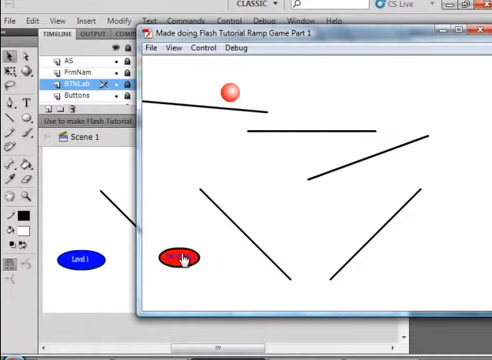
mouse_move(308, 123)
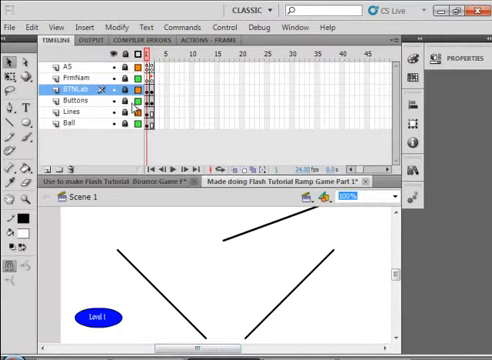
mouse_move(59, 103)
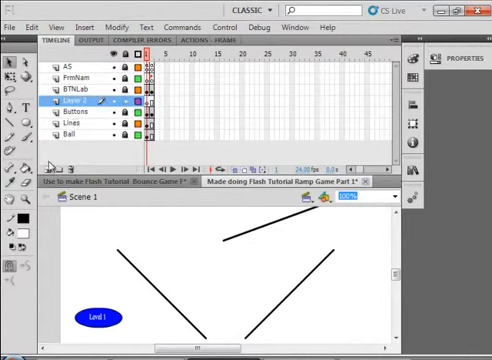
Rename the newly added layer to Boarders
double_click(69, 102)
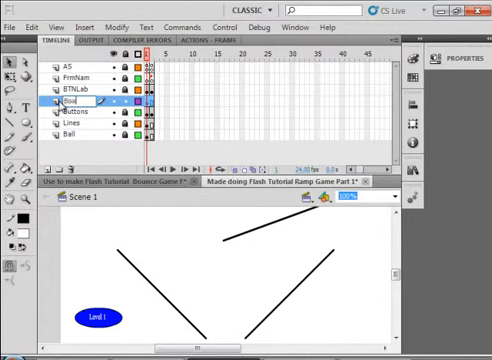
type("Boarders")
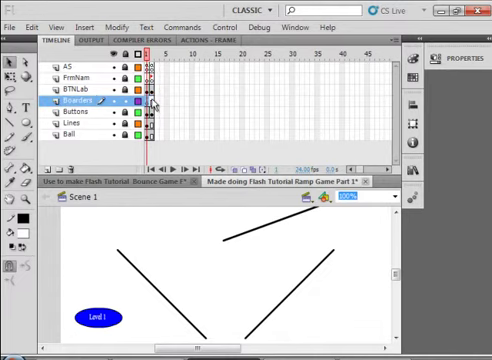
Insert a blank keyframe at frame 2 of the Boarders layer
right_click(150, 100)
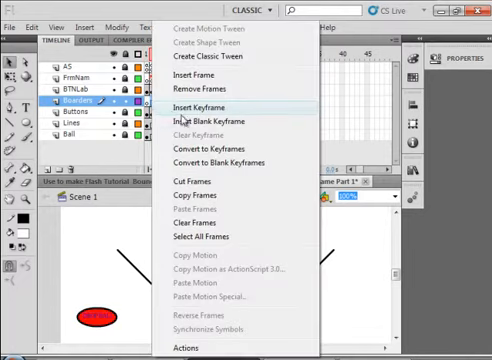
mouse_move(210, 121)
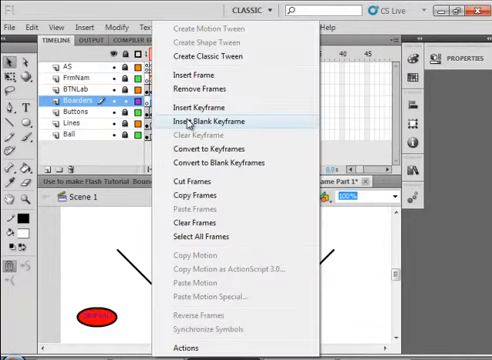
left_click(208, 121)
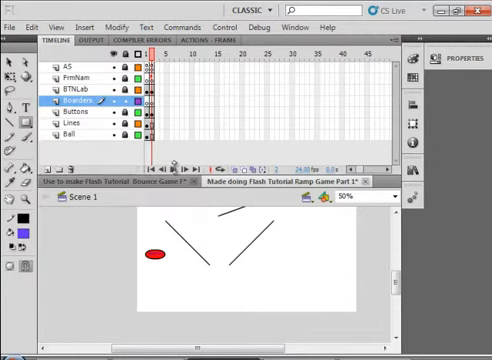
mouse_move(140, 304)
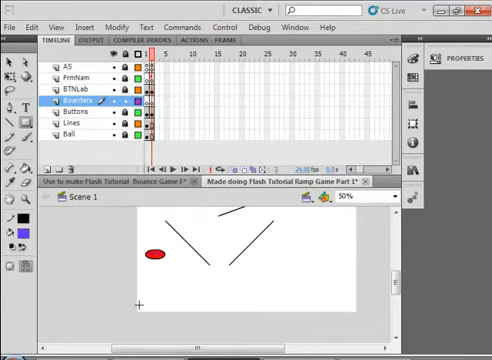
Draw a 700×24 purple bar along the stage bottom and set the Align panel to Align to stage
left_click_drag(140, 300, 218, 318)
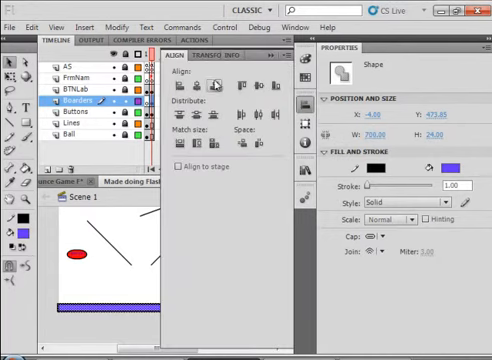
mouse_move(200, 85)
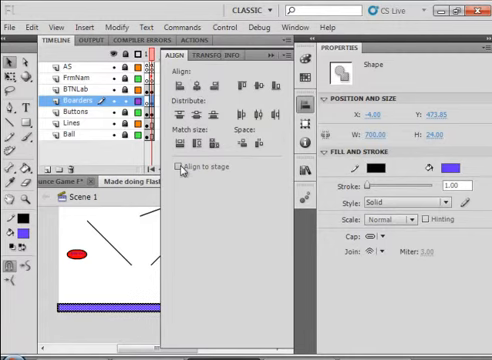
left_click(180, 167)
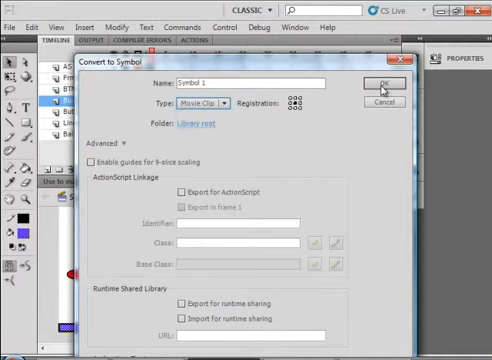
Rename Symbol 1 to Boarder_mc and confirm converting the bar into a Movie Clip
left_click(250, 83)
type("boarder_mc")
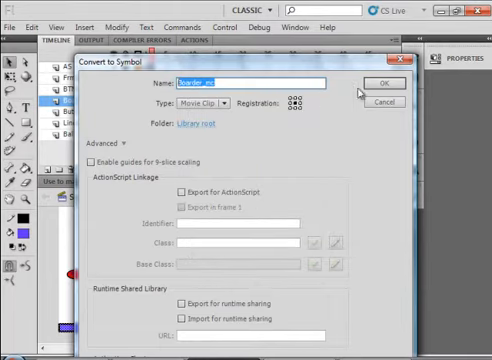
left_click(376, 83)
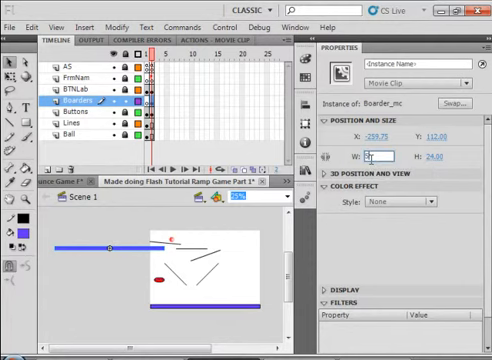
Size the left border copy 24 by 500 and name the instance BoarderL_mc
type("500.00")
left_click(417, 64)
type("BoarderL_mc")
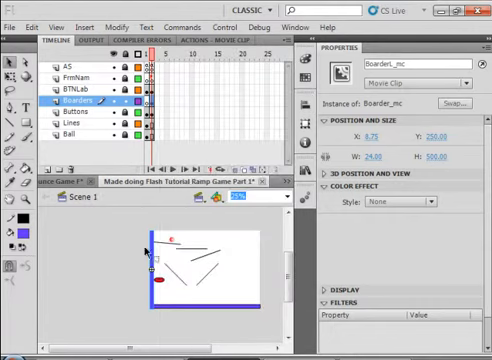
right_click(155, 255)
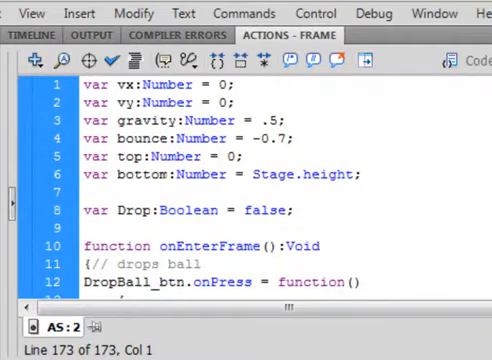
Write the // hit boarders block: hitTest on BoarderB_mc, BoarderR_mc, BoarderL_mc sets Drop=false and gotoAndStop("Start1")
scroll("down", 3)
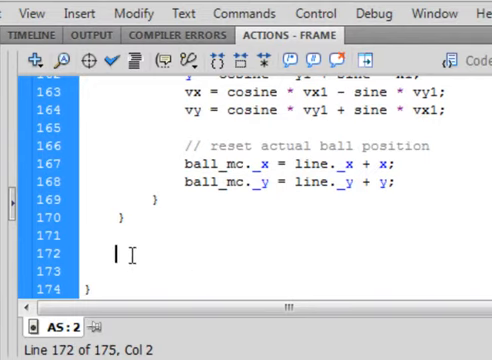
type("/")
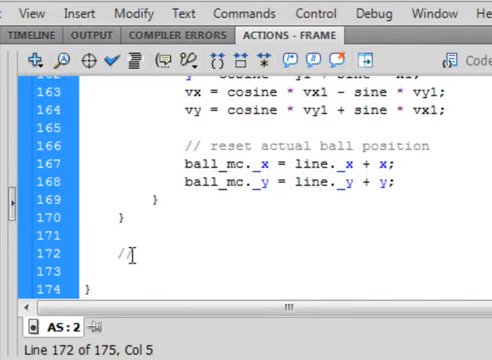
type("hi")
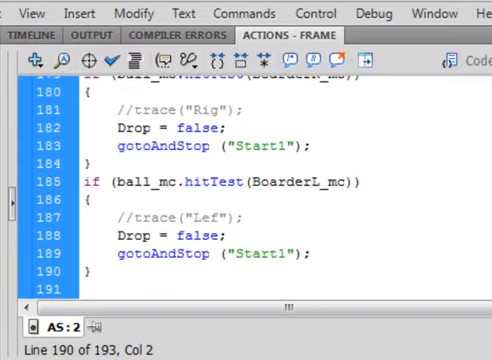
scroll("up", 3)
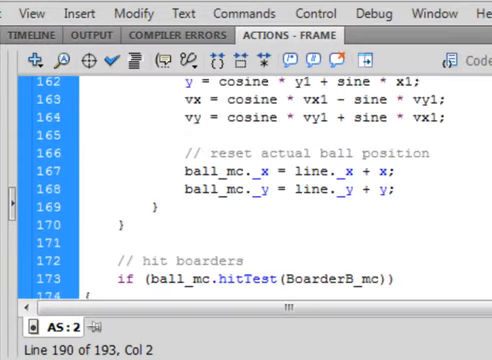
scroll("down", 3)
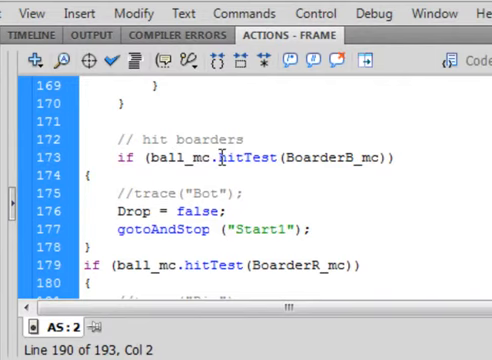
mouse_move(285, 158)
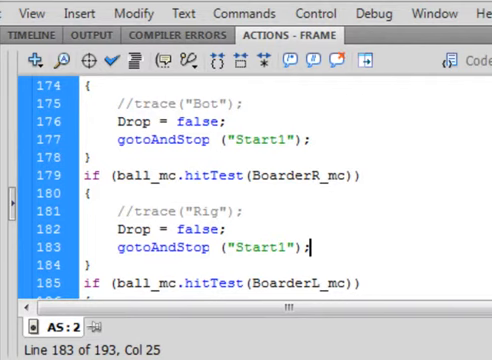
scroll("down", 3)
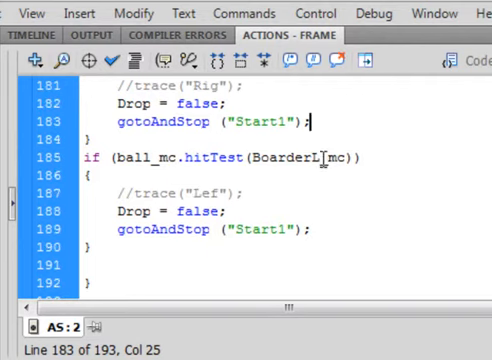
scroll("down", 3)
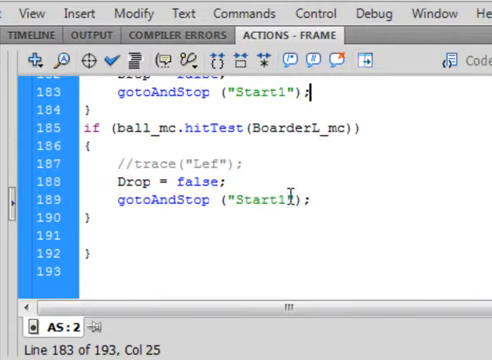
Copy the Start1 label from the gotoAndStop line and return to the timeline
double_click(258, 199)
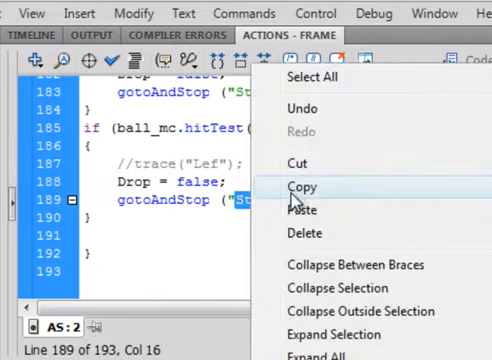
left_click(298, 188)
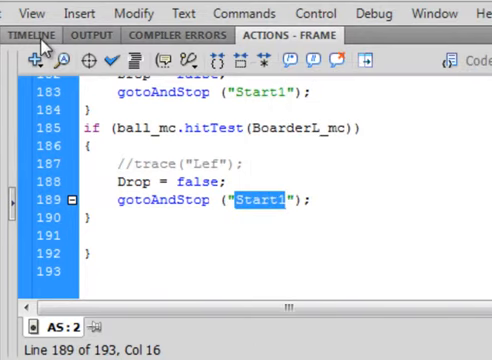
left_click(26, 37)
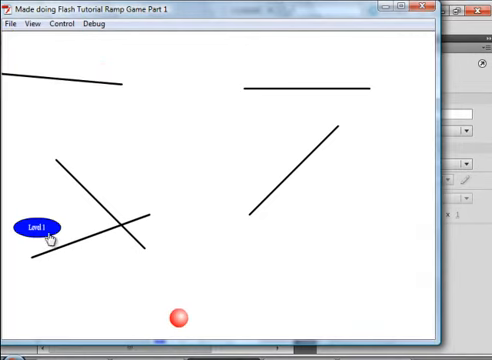
mouse_move(405, 120)
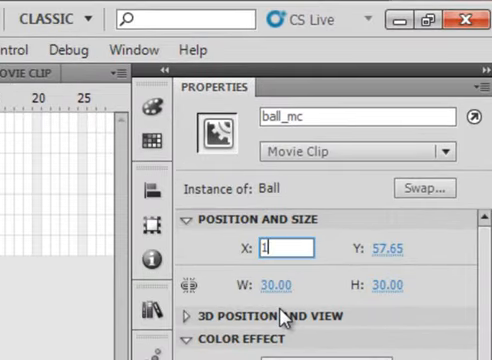
Set ball_mc's stage position to X 140, Y 60 in the Properties panel
type("140")
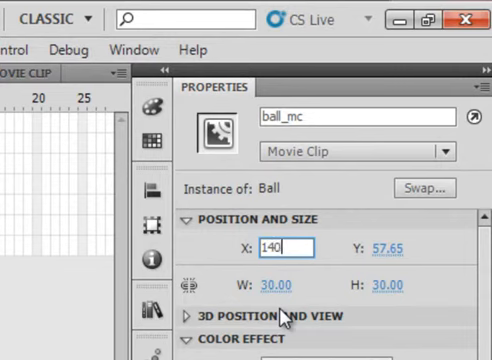
left_click(382, 249)
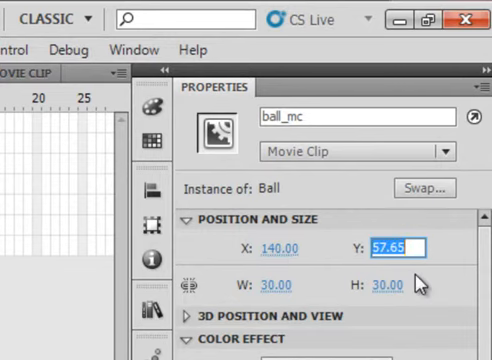
type("60")
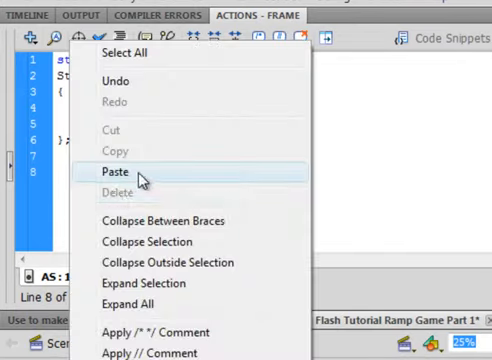
Paste into frame 1's script and add ball_mc._x = 140; ball_mc._y = 60; after the Level1 code
left_click(114, 172)
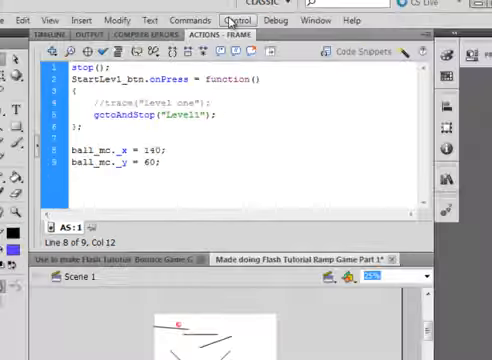
left_click(241, 18)
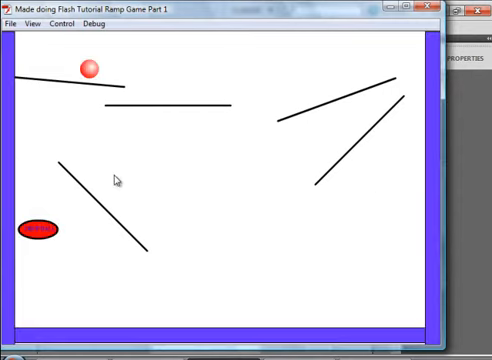
mouse_move(150, 122)
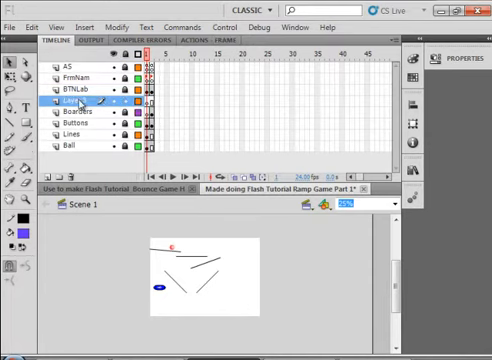
Rename the new layer between BTNLab and Boarders to Target
double_click(66, 101)
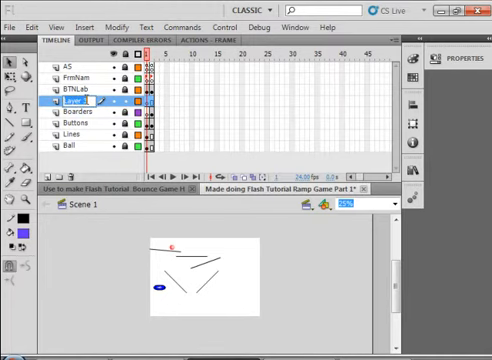
double_click(68, 100)
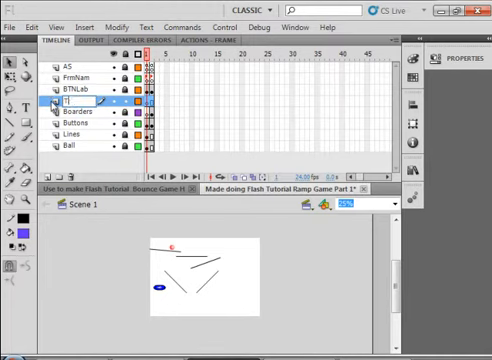
type("Target")
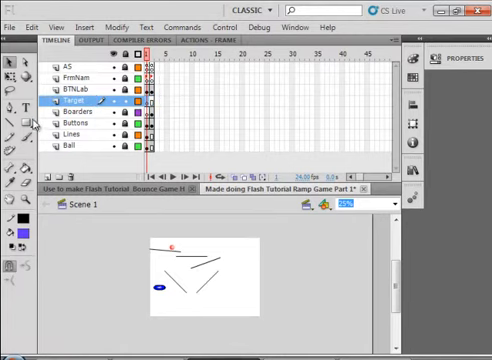
mouse_move(20, 124)
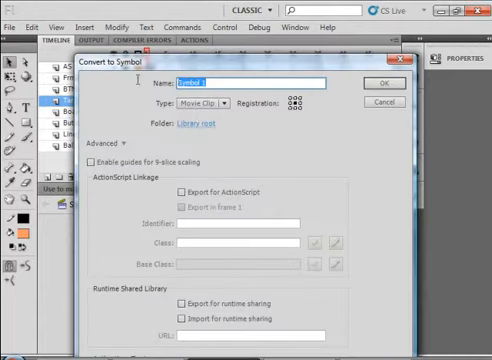
Convert the drawn orange target square into a Movie Clip symbol
type("Tar")
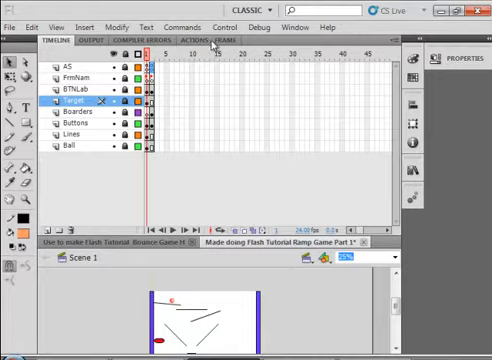
Add if (ball_mc.hitTest(Targ1_mc)) { Drop = false; gotoAndStop("Start2"); } to the frame script
left_click(216, 42)
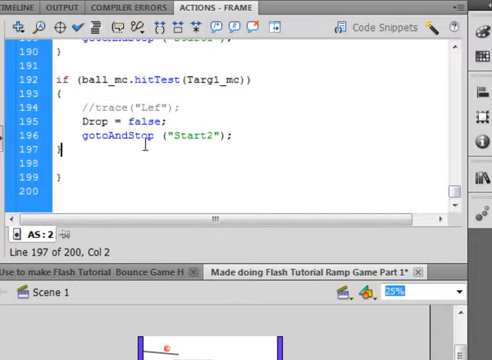
left_click(208, 136)
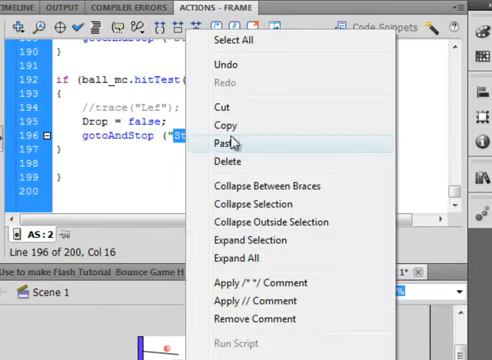
left_click(228, 145)
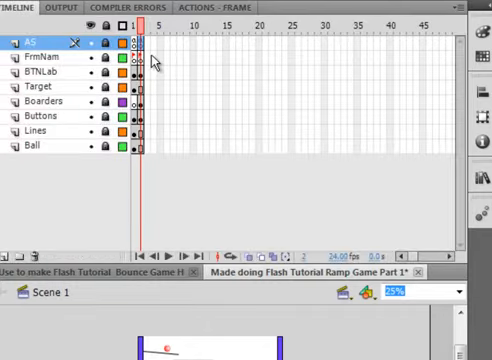
Insert a new layer below AS from the timeline frame menu
right_click(143, 55)
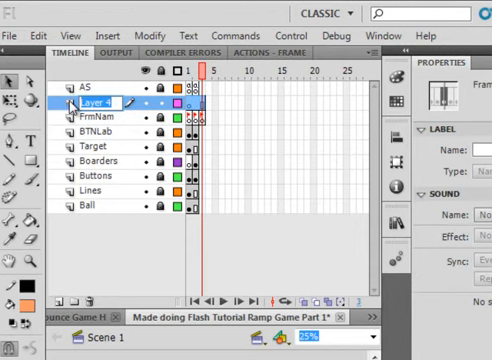
Name the new layer FrmNum
type("FR")
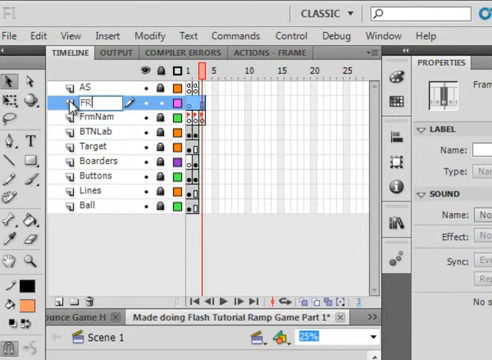
type("rmNum")
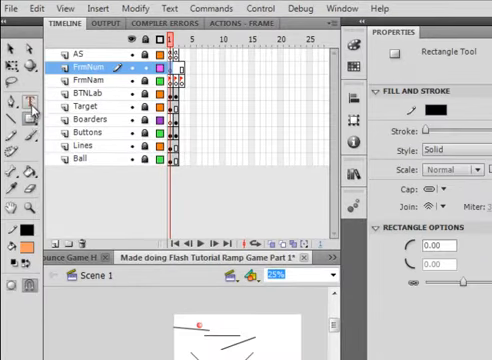
Type the frame number as red text on the stage and keyframe the FrmNum layer
left_click(14, 73)
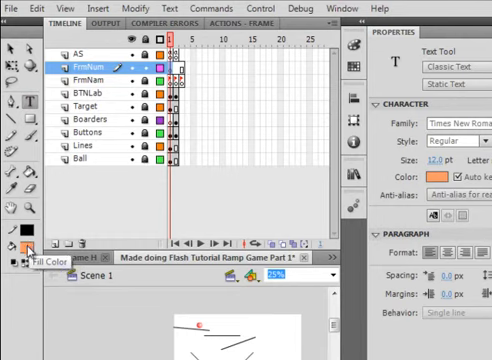
left_click(21, 243)
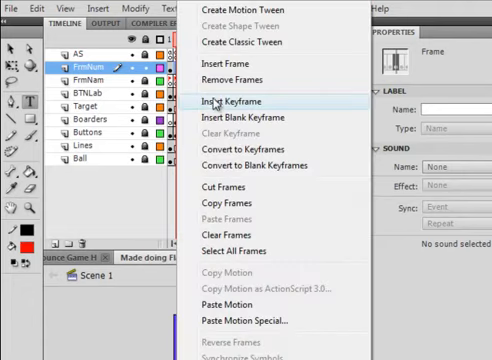
left_click(237, 101)
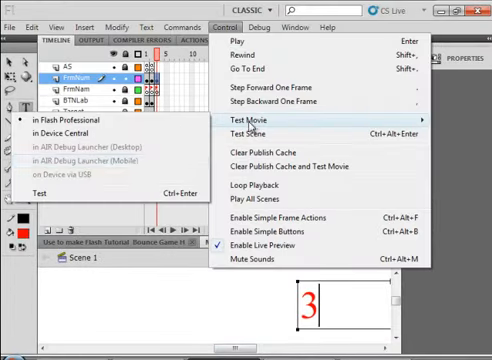
Test the movie in Flash Player and start Level 1 so the frame label changes from 1 to 2
left_click(243, 122)
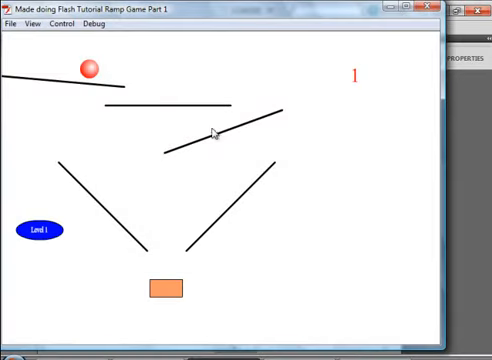
mouse_move(92, 68)
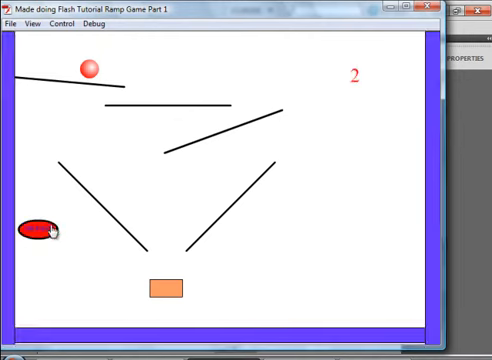
mouse_move(171, 109)
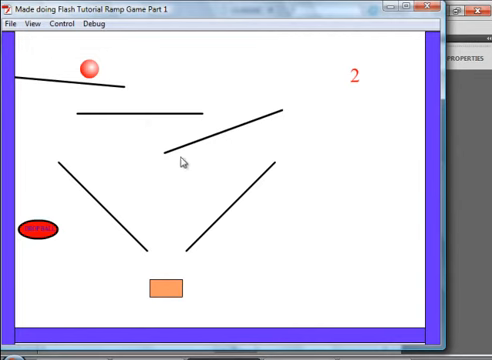
mouse_move(224, 137)
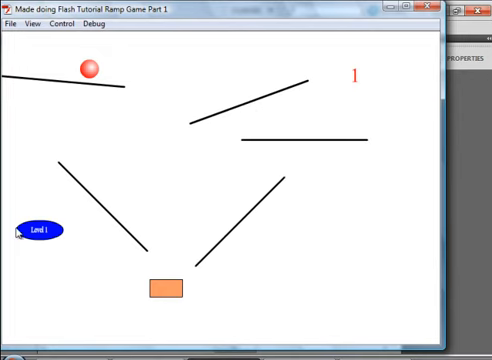
left_click(38, 229)
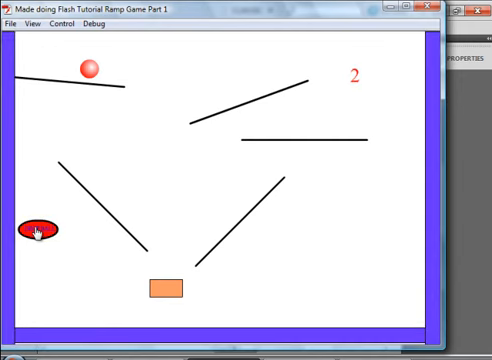